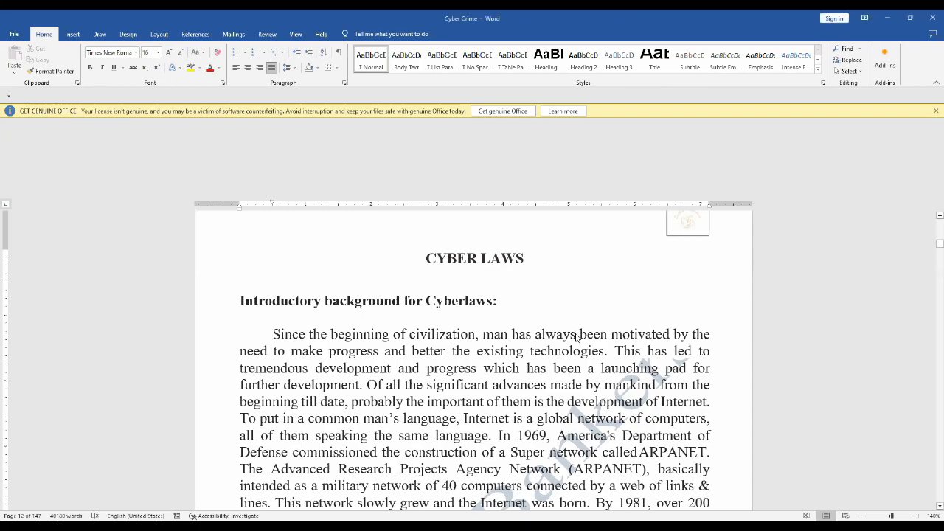
- Scroll past the CYBER LAWS title into the introductory paragraphs on the Internet's origins
{"action": "scroll", "scroll_direction": "down", "scroll_amount": 3}
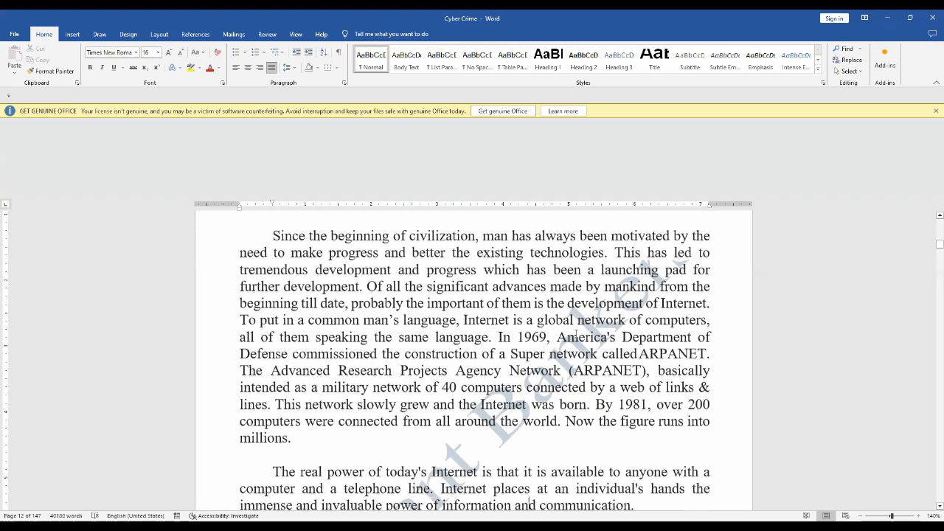
- Scroll through the Internet usage growth paragraphs until the Need for Cyber law heading appears
{"action": "scroll", "scroll_direction": "down", "scroll_amount": 3}
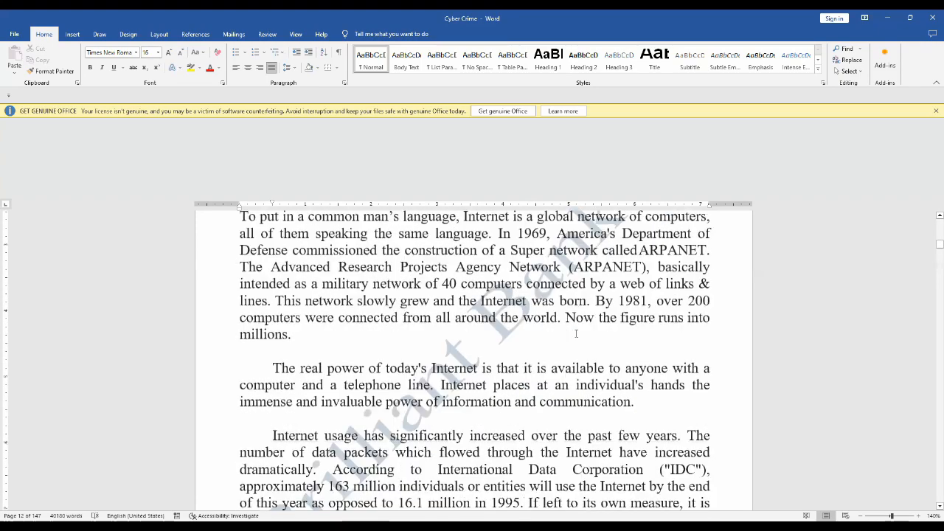
{"action": "scroll", "scroll_direction": "down", "scroll_amount": 3}
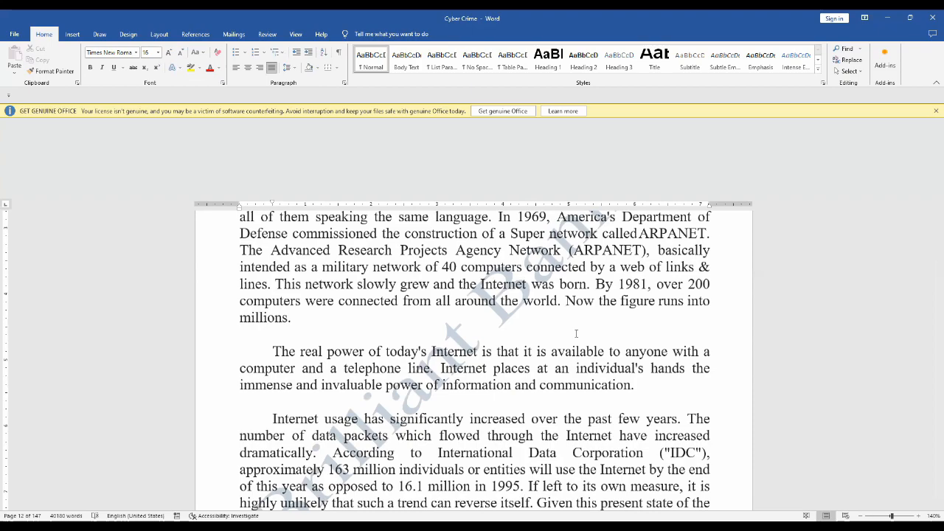
{"action": "scroll", "scroll_direction": "down", "scroll_amount": 3}
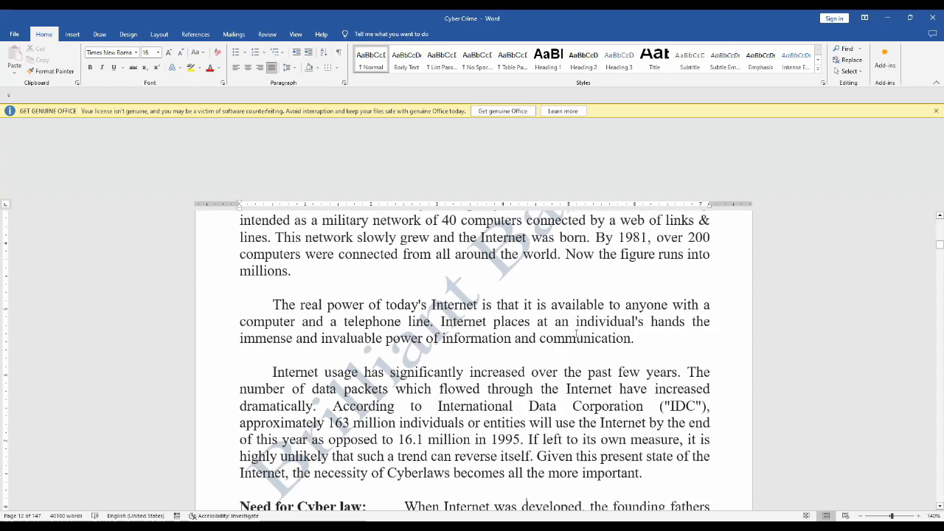
{"action": "scroll", "scroll_direction": "down", "scroll_amount": 3}
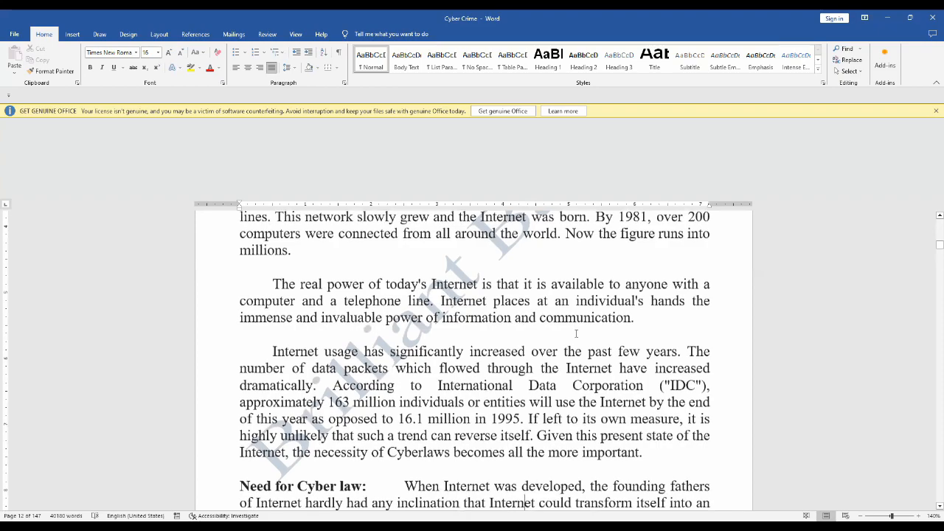
{"action": "scroll", "scroll_direction": "down", "scroll_amount": 3}
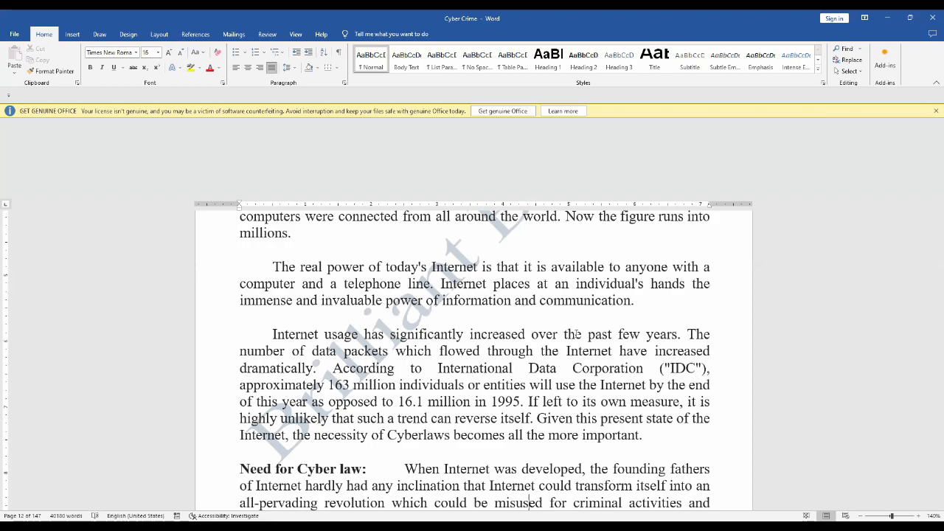
- Show the Layout ribbon and place the insertion point in the text at the top of page 13
{"action": "left_click", "coordinate": [158, 34]}
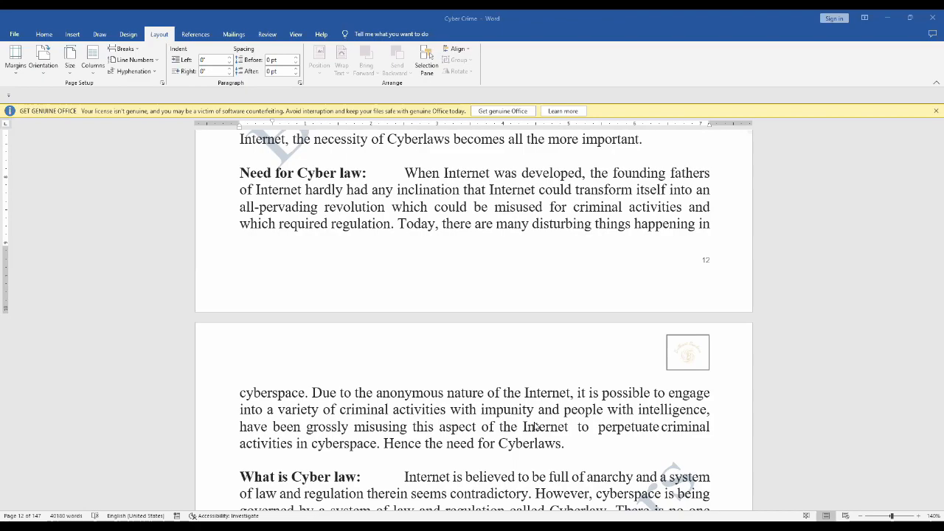
{"action": "mouse_move", "coordinate": [523, 455]}
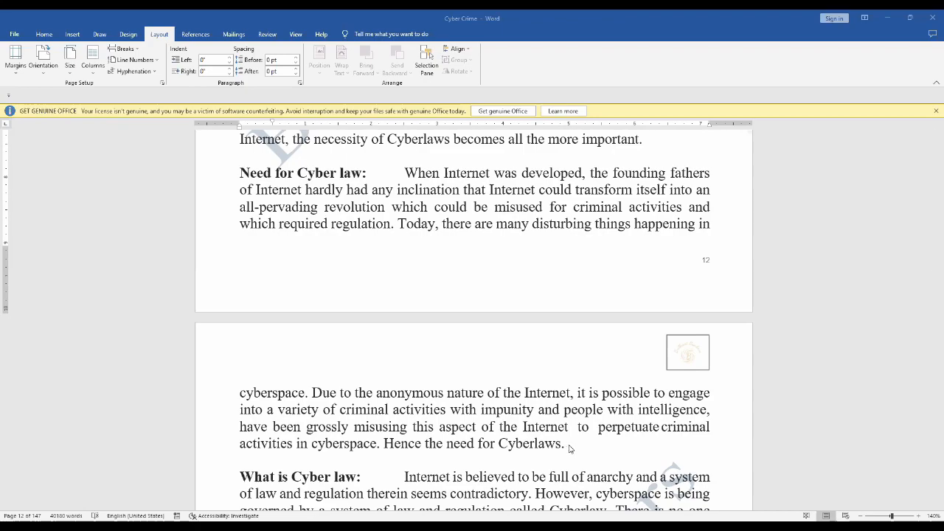
{"action": "left_click", "coordinate": [564, 442]}
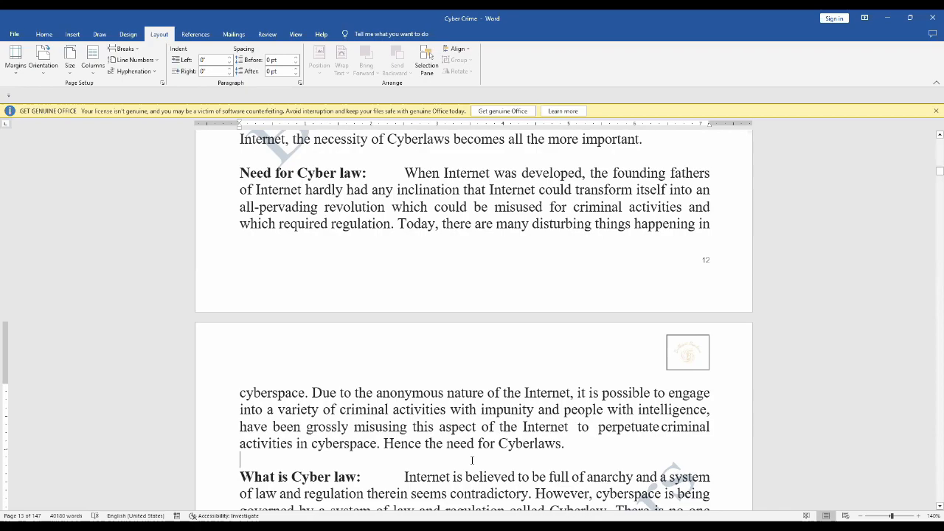
- Scroll through the What is Cyber law section until Importance of Cyberlaw appears
{"action": "scroll", "scroll_direction": "down", "scroll_amount": 3}
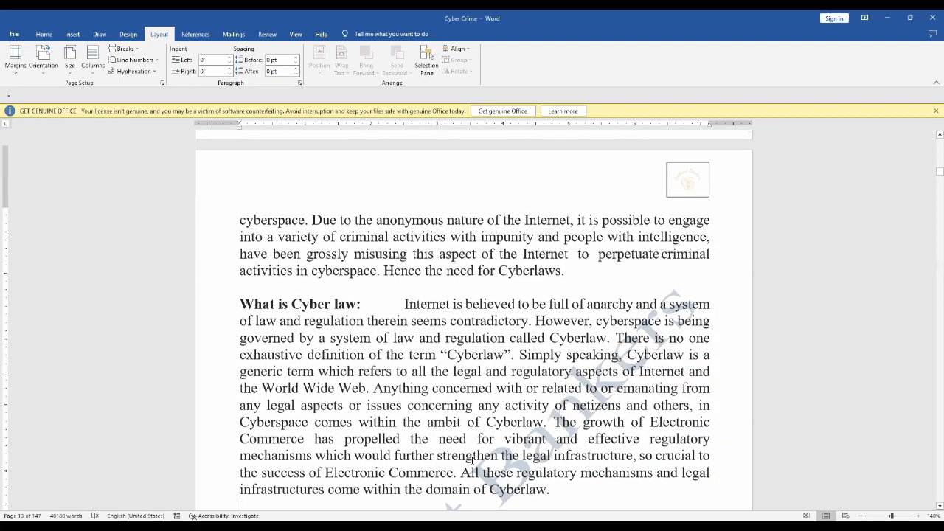
{"action": "scroll", "scroll_direction": "down", "scroll_amount": 3}
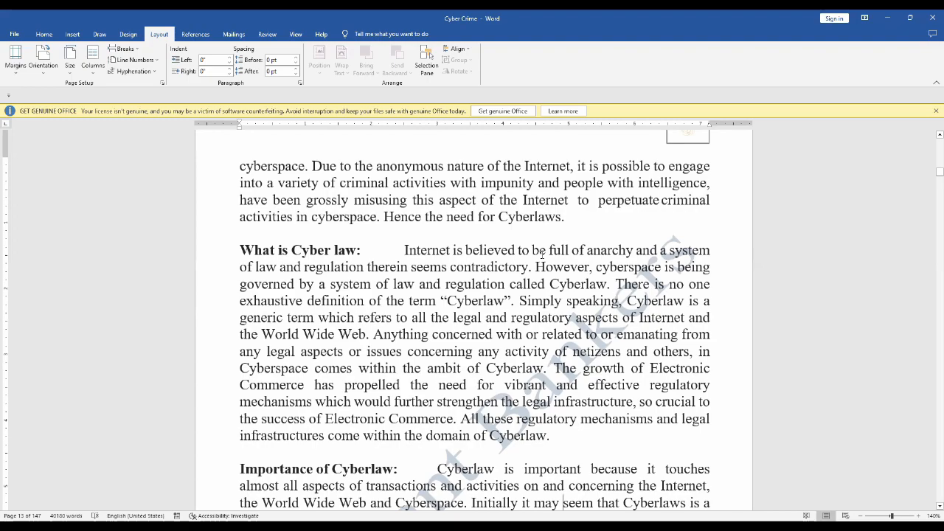
{"action": "scroll", "scroll_direction": "down", "scroll_amount": 3}
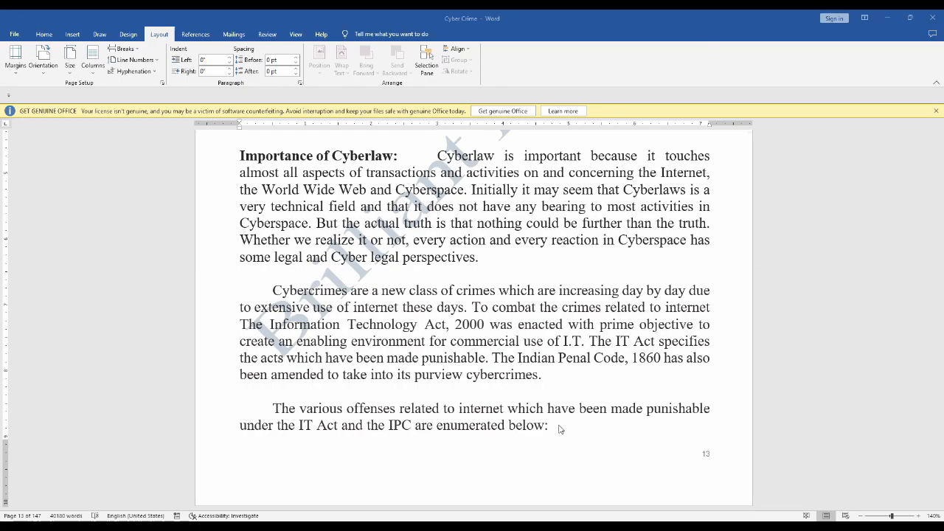
{"action": "left_click", "coordinate": [549, 425]}
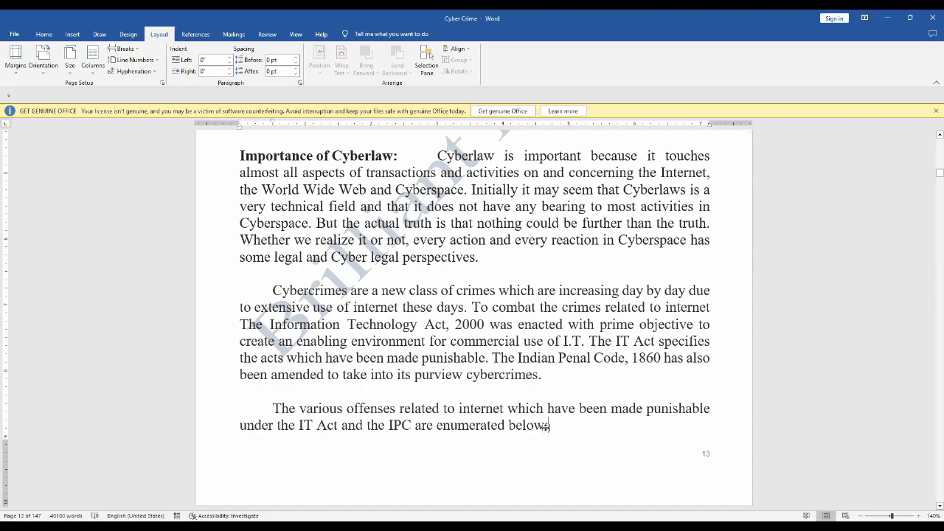
{"action": "scroll", "scroll_direction": "down", "scroll_amount": 3}
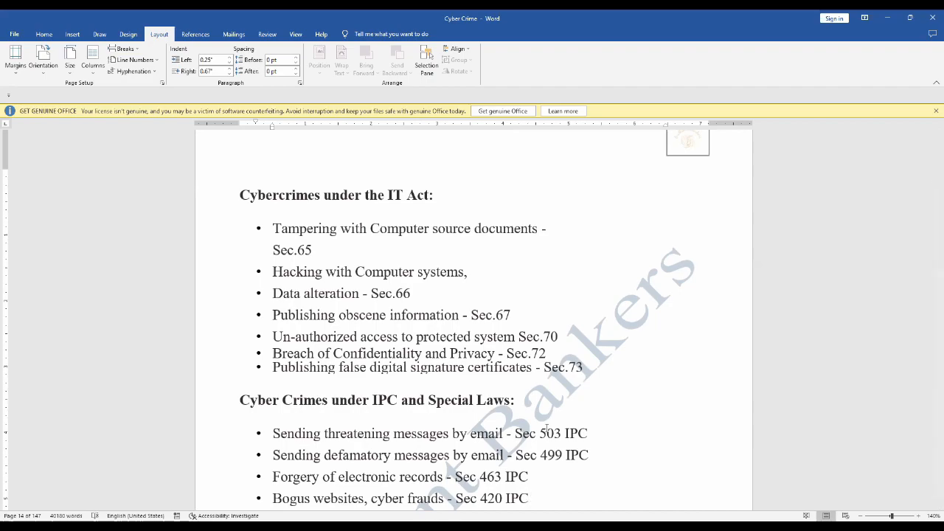
- Place the insertion point after Sec 420 IPC and reveal Email spoofing, Web-Jacking and E-Mail Abuse entries
{"action": "left_click", "coordinate": [529, 499]}
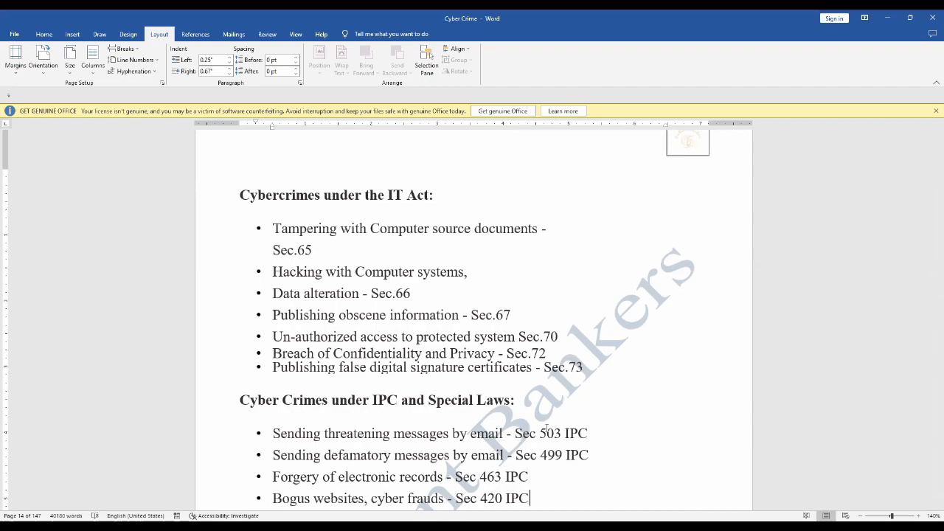
{"action": "scroll", "scroll_direction": "down", "scroll_amount": 3}
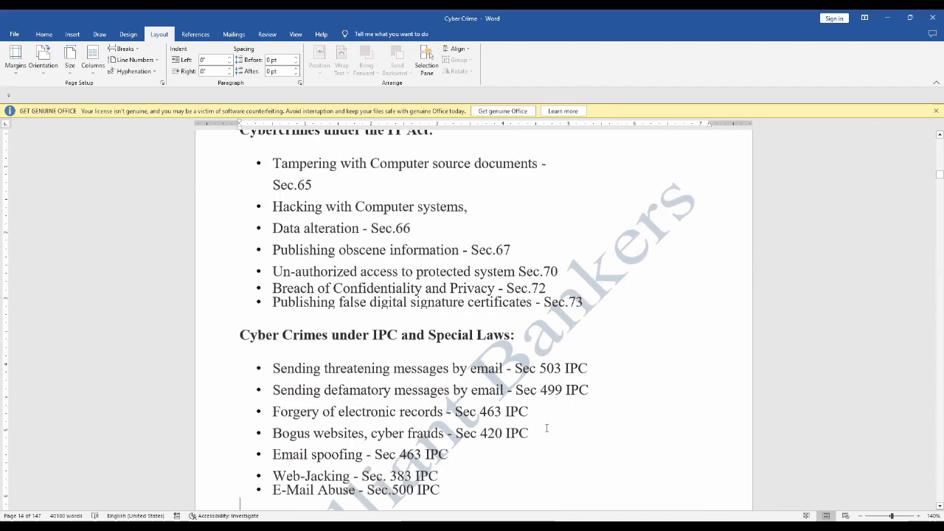
- Scroll past the IPC list to the Special Acts and Cyber crime act in India lists through Sec.66C
{"action": "scroll", "scroll_direction": "down", "scroll_amount": 3}
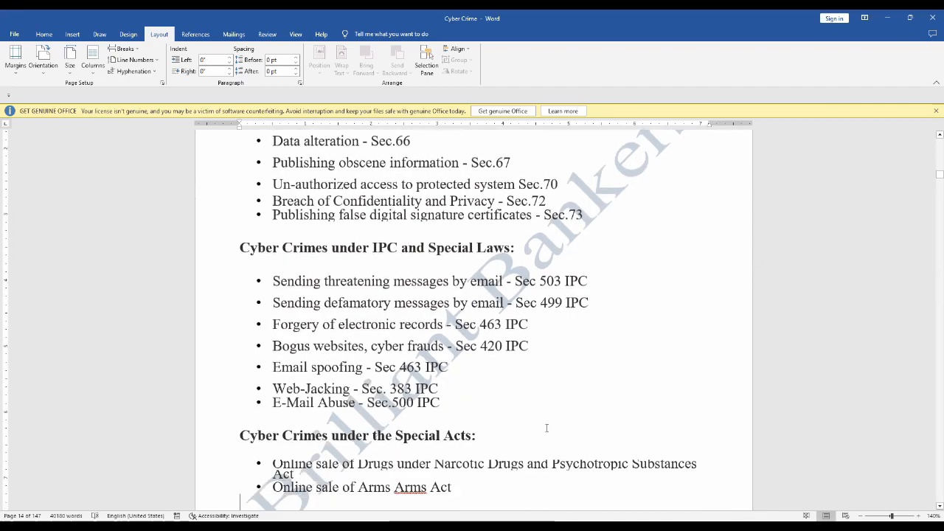
{"action": "scroll", "scroll_direction": "down", "scroll_amount": 3}
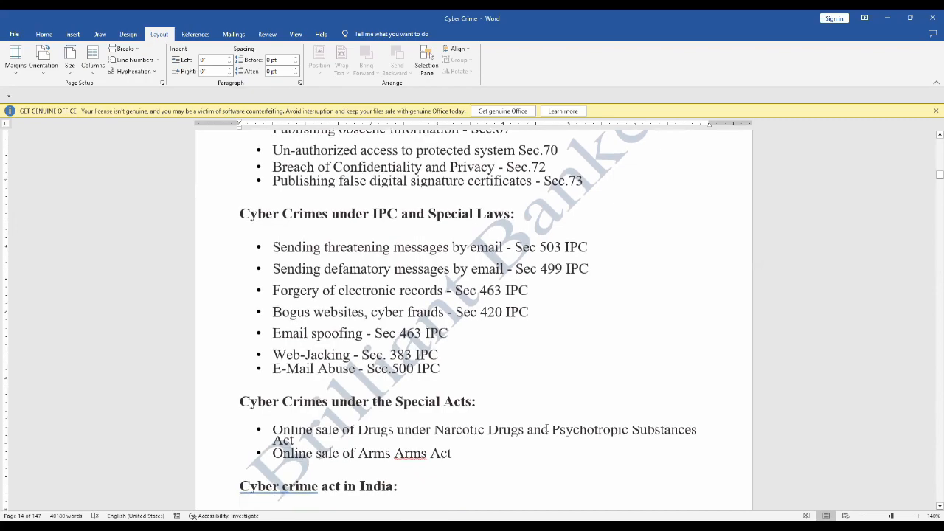
{"action": "scroll", "scroll_direction": "down", "scroll_amount": 3}
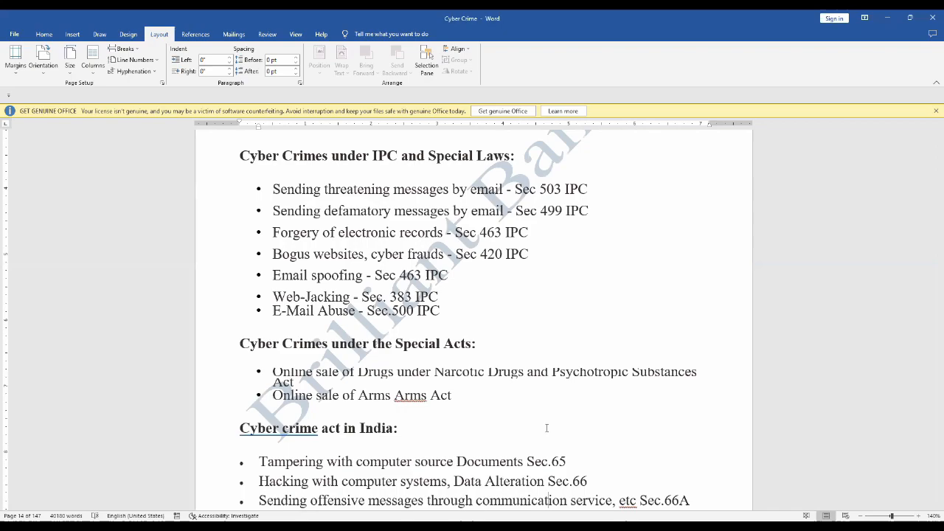
{"action": "mouse_move", "coordinate": [549, 431]}
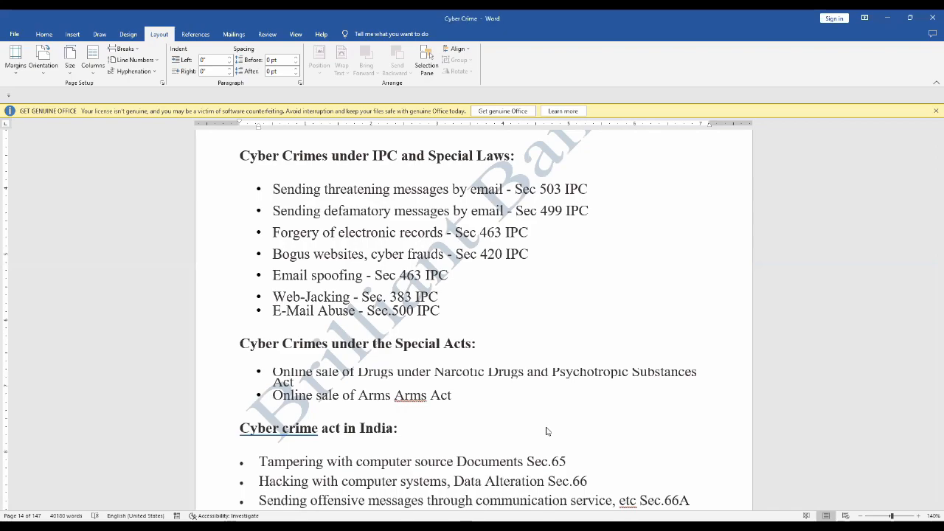
{"action": "scroll", "scroll_direction": "down", "scroll_amount": 3}
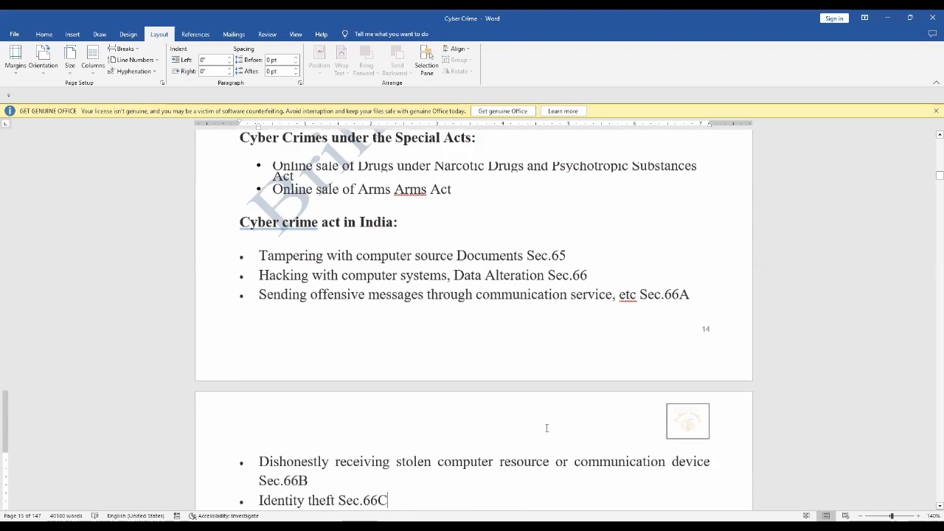
- Scroll to page 15's IT Act sections running from Sec.66B through Sec.69A
{"action": "scroll", "scroll_direction": "down", "scroll_amount": 3}
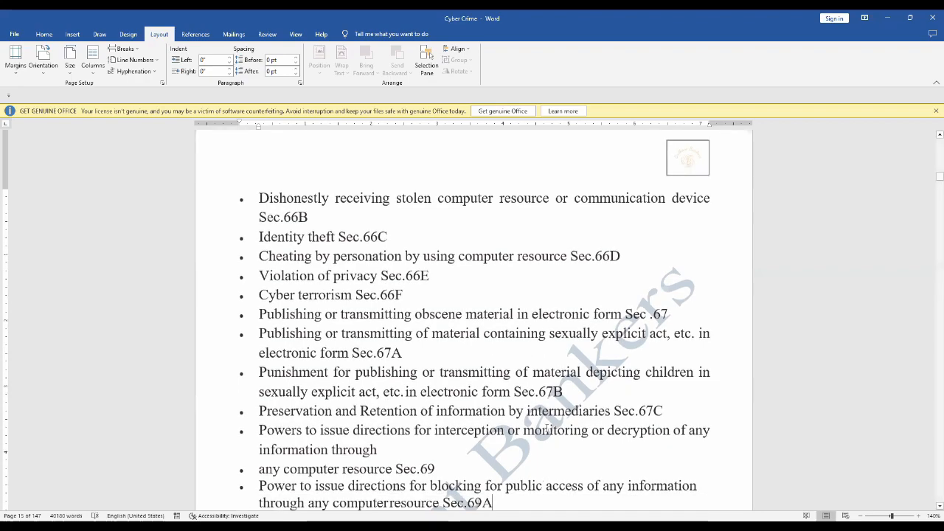
- Scroll down the IT Act list and place the insertion point after the Sec.72 entry
{"action": "scroll", "scroll_direction": "down", "scroll_amount": 3}
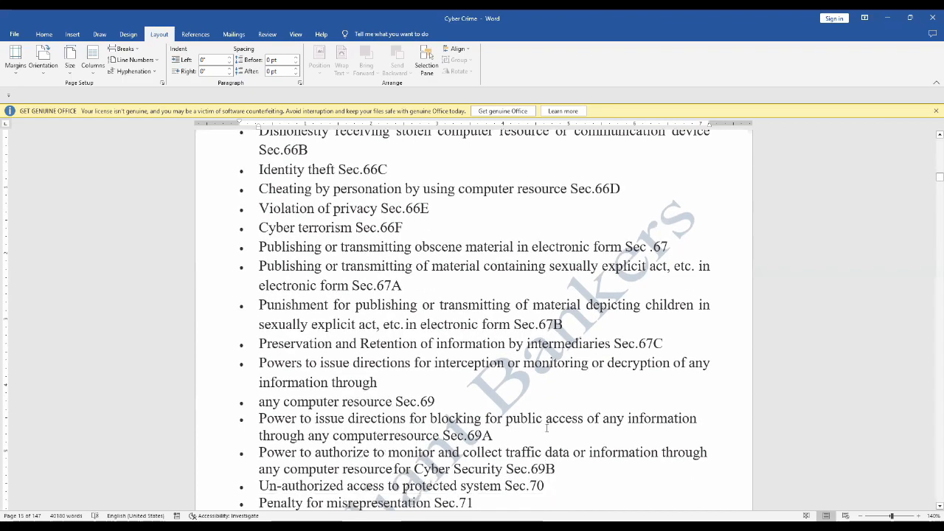
{"action": "scroll", "scroll_direction": "down", "scroll_amount": 3}
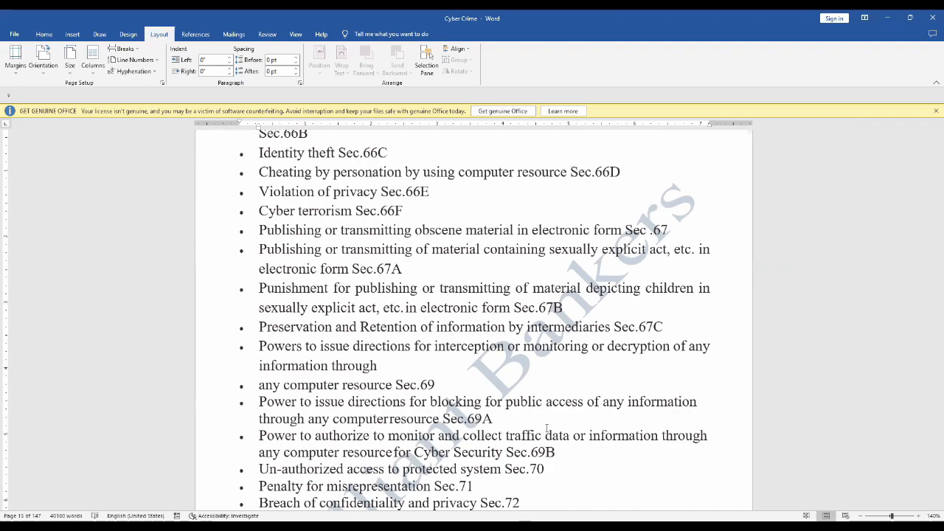
{"action": "left_click", "coordinate": [520, 502]}
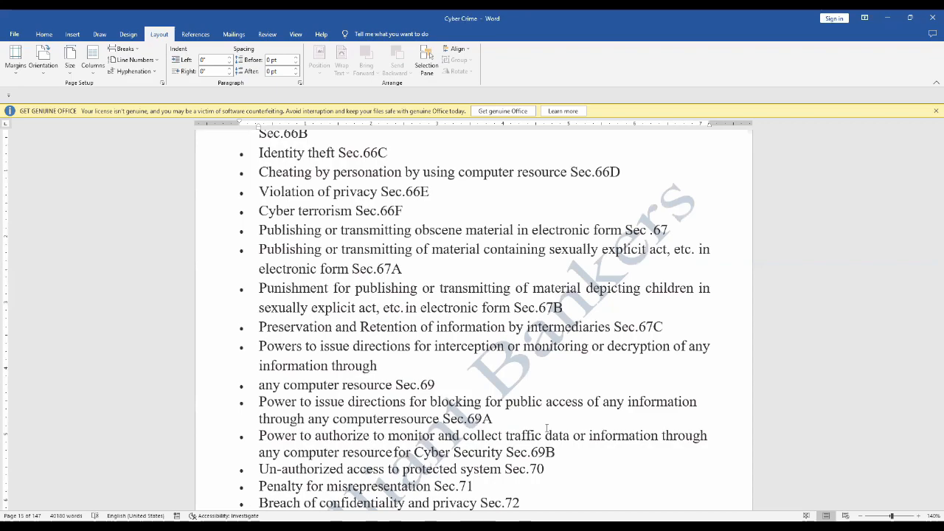
{"action": "left_click", "coordinate": [519, 504]}
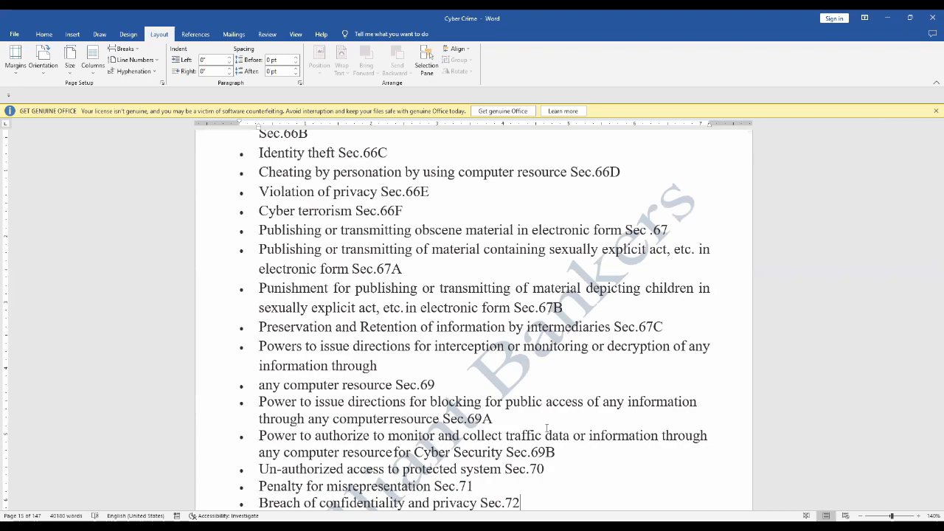
- Continue through the IT Act sections to Sec.84C and the Note on Sec.78 ending page 15
{"action": "scroll", "scroll_direction": "down", "scroll_amount": 3}
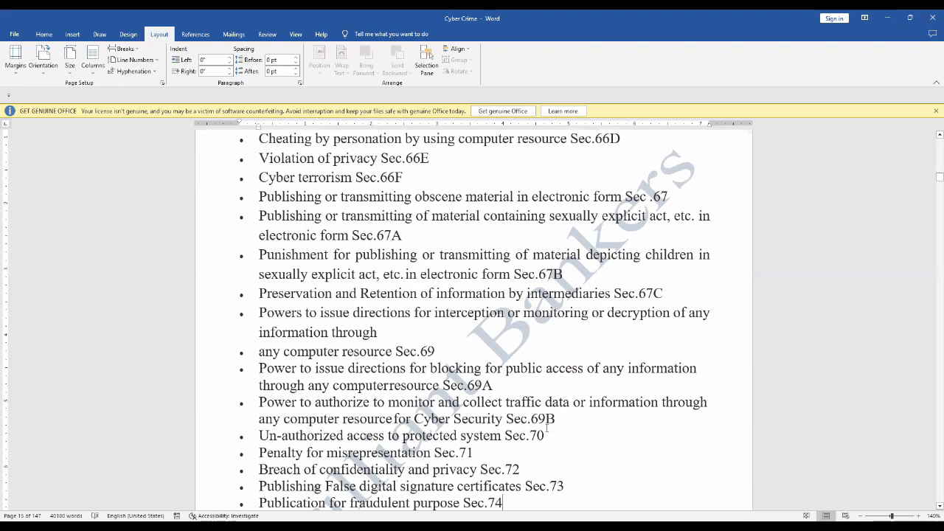
{"action": "scroll", "scroll_direction": "down", "scroll_amount": 3}
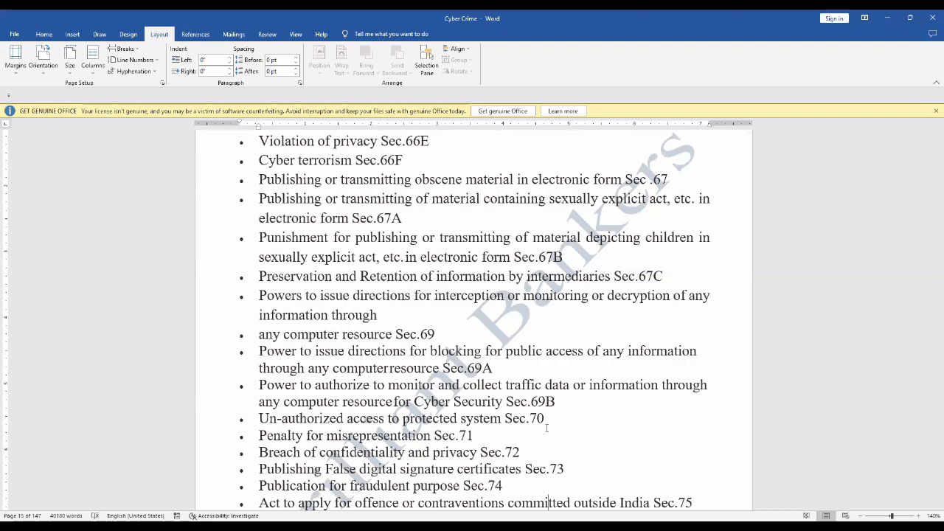
{"action": "scroll", "scroll_direction": "down", "scroll_amount": 3}
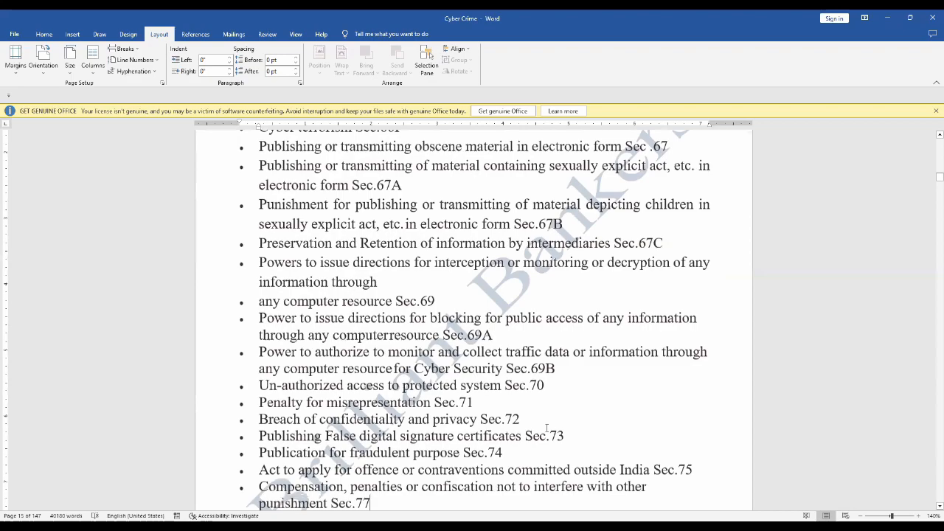
{"action": "scroll", "scroll_direction": "down", "scroll_amount": 3}
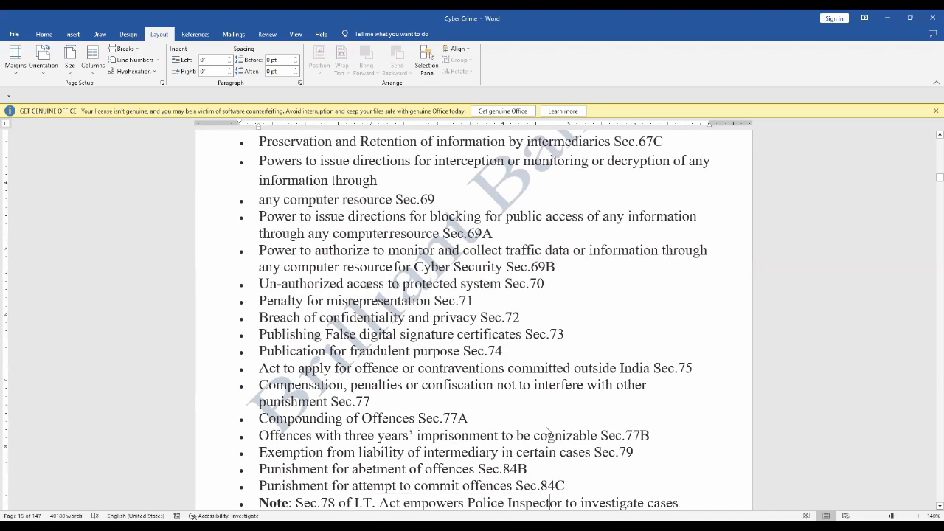
{"action": "scroll", "scroll_direction": "down", "scroll_amount": 3}
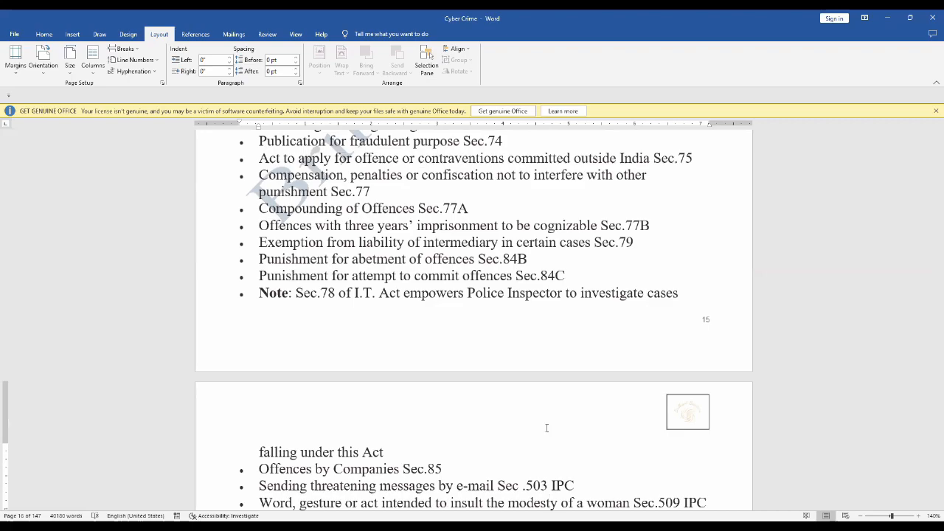
- Scroll onto the next page listing IPC offences from Sec.85 down to Obscenity Sec.292 IPC
{"action": "scroll", "scroll_direction": "down", "scroll_amount": 3}
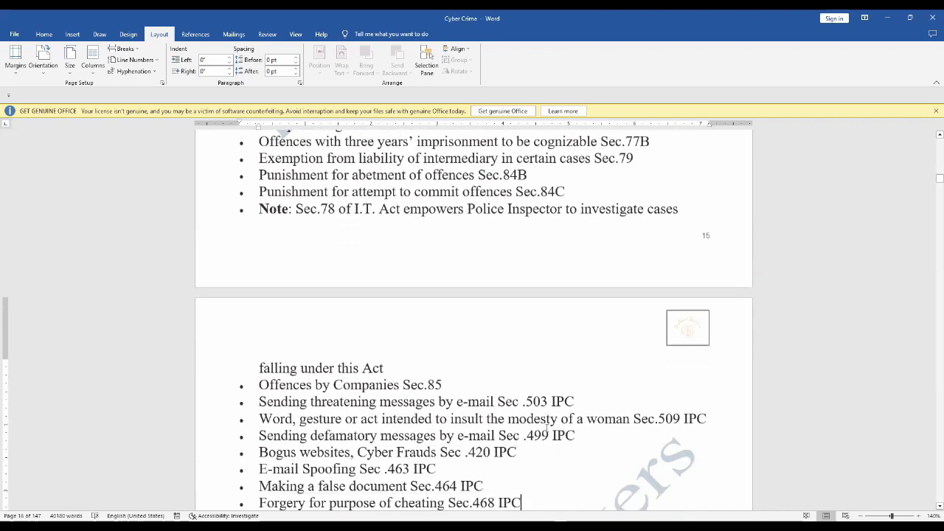
{"action": "scroll", "scroll_direction": "down", "scroll_amount": 3}
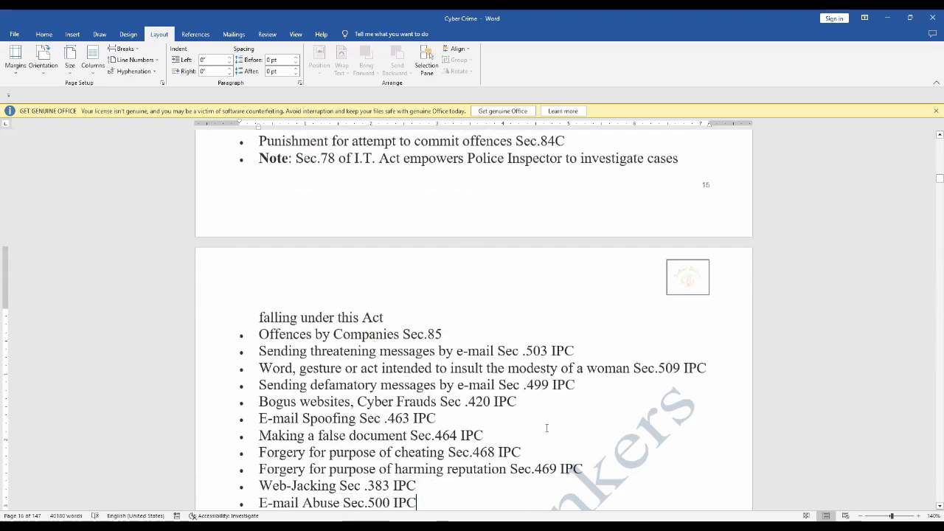
{"action": "scroll", "scroll_direction": "down", "scroll_amount": 3}
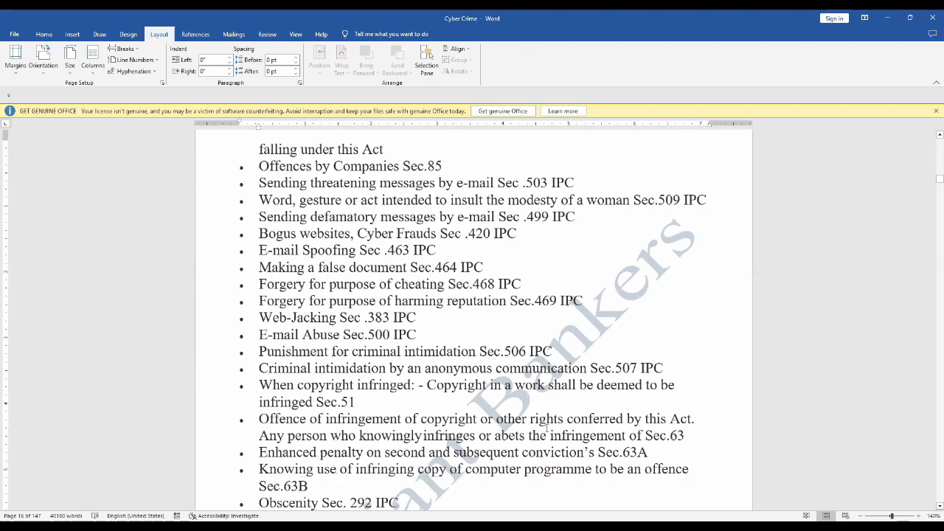
- Continue the IPC list past Sec.292A, 293, 294, 378 and 379 to Online Sale of Drugs NDPS Act
{"action": "left_click", "coordinate": [398, 502]}
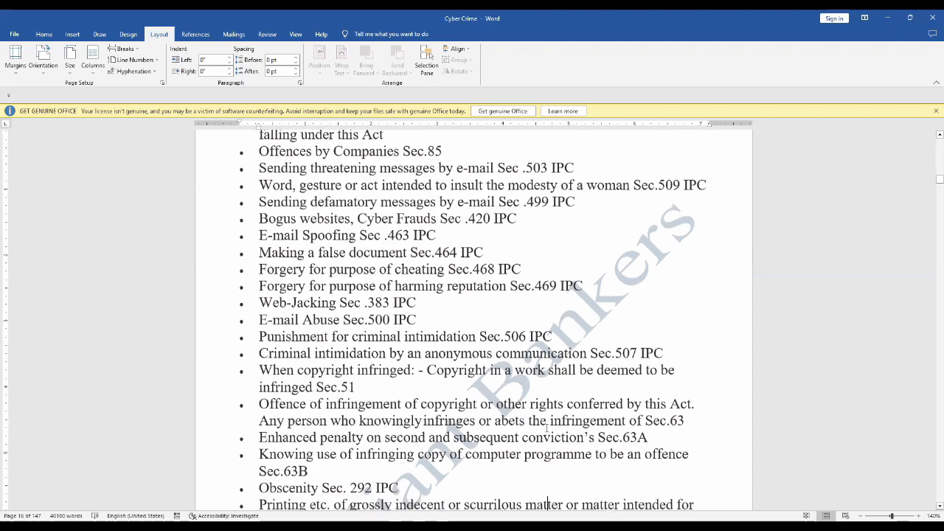
{"action": "scroll", "scroll_direction": "down", "scroll_amount": 3}
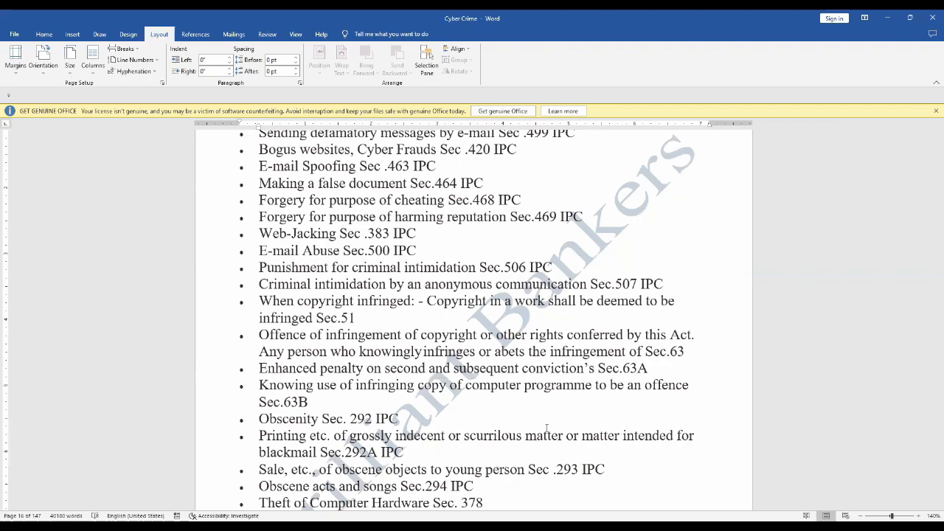
{"action": "left_click", "coordinate": [484, 502]}
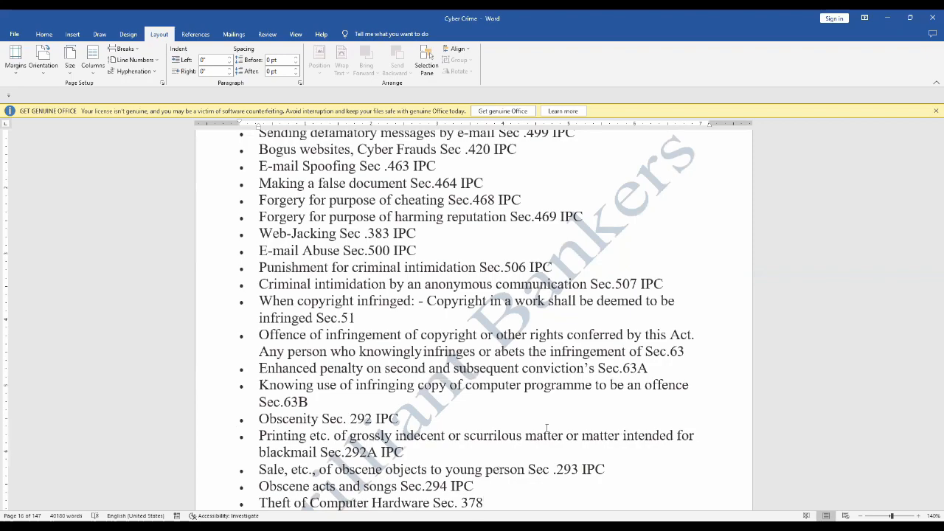
{"action": "left_click", "coordinate": [483, 502]}
{"action": "type", "text": "Punishment for theft Sec.379"}
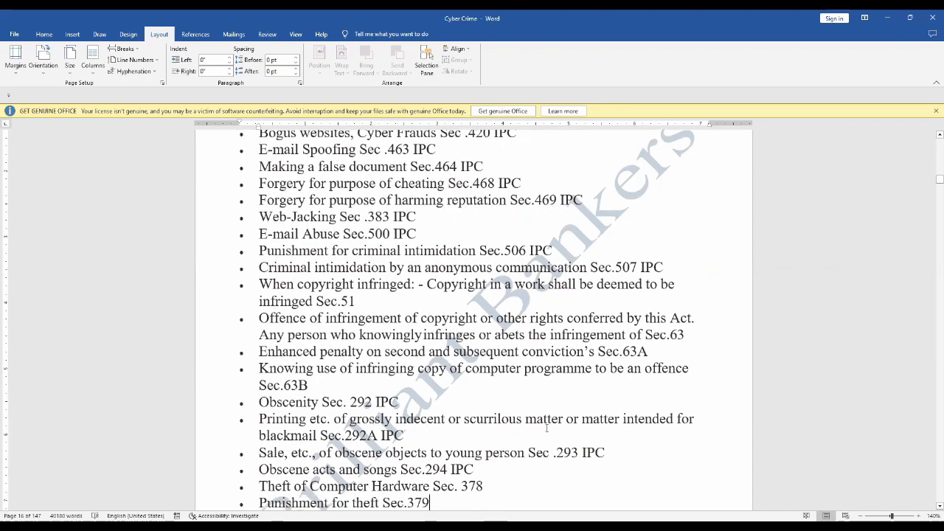
{"action": "scroll", "scroll_direction": "down", "scroll_amount": 3}
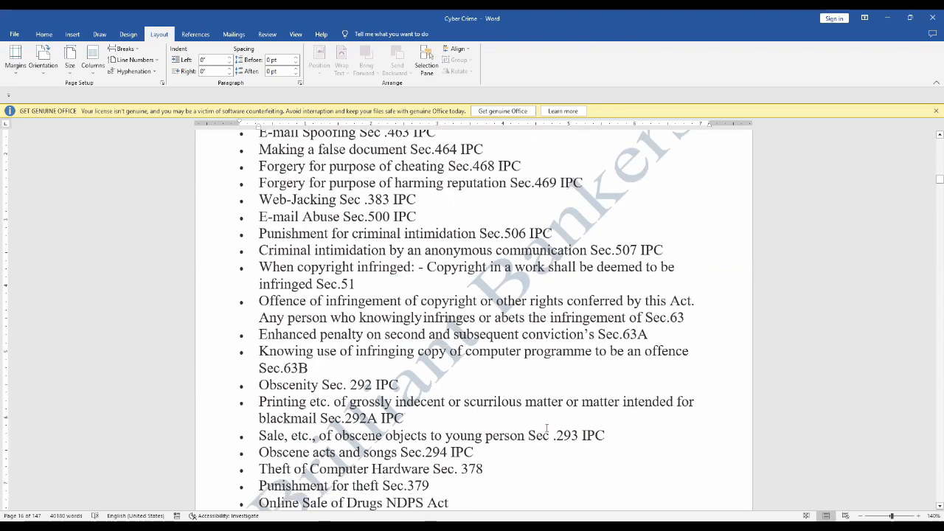
- Scroll past Online Sale of Arms Act until the CYBER CRIME METHODS heading is visible
{"action": "scroll", "scroll_direction": "down", "scroll_amount": 3}
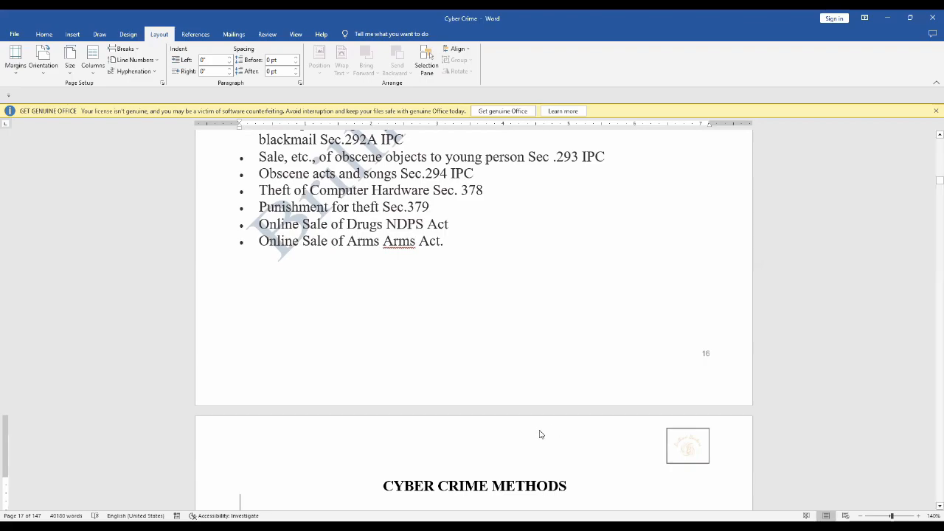
{"action": "mouse_move", "coordinate": [587, 78]}
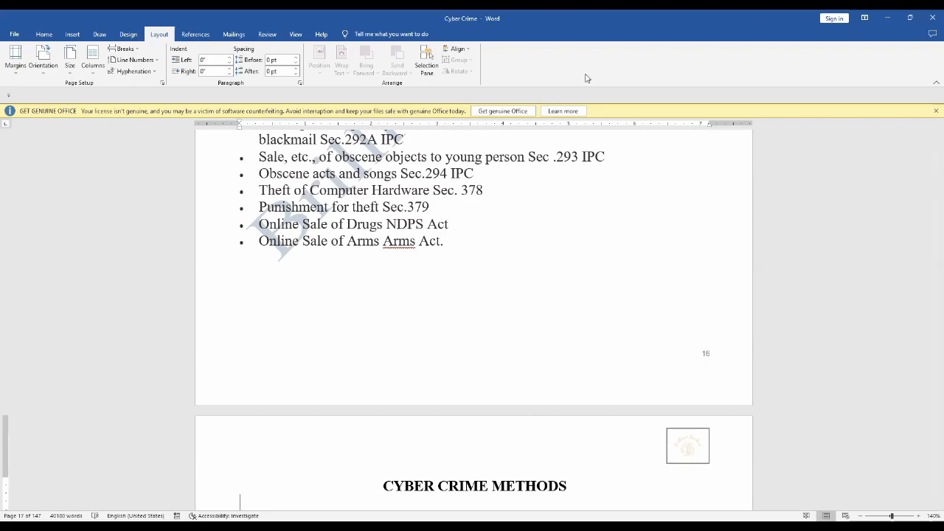